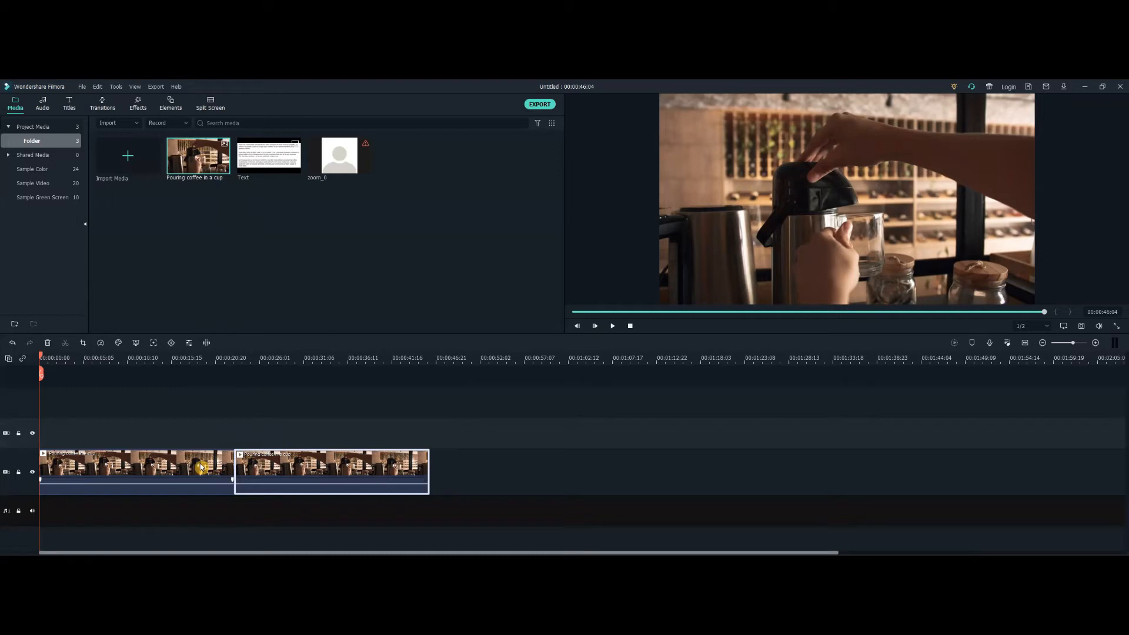
mouse_move(267, 307)
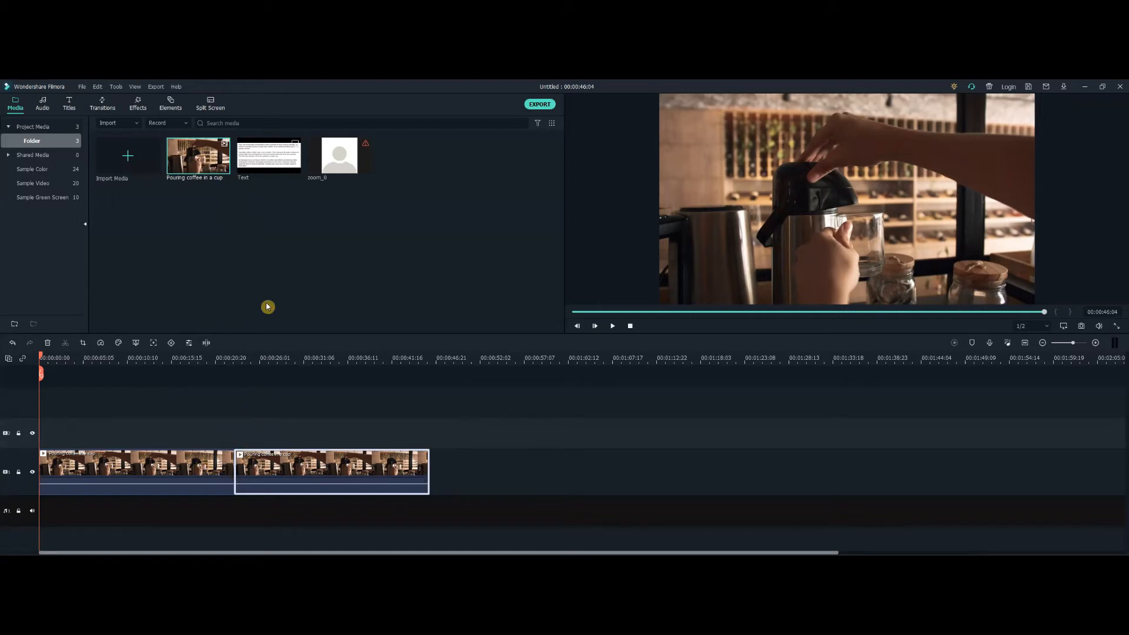
mouse_move(268, 152)
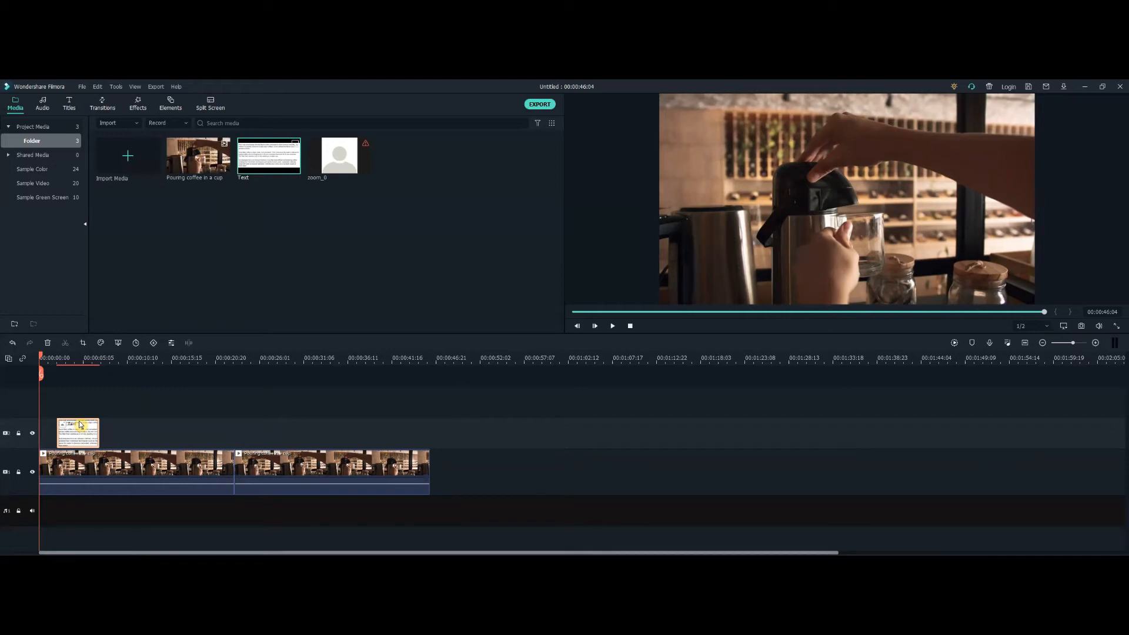
mouse_move(87, 415)
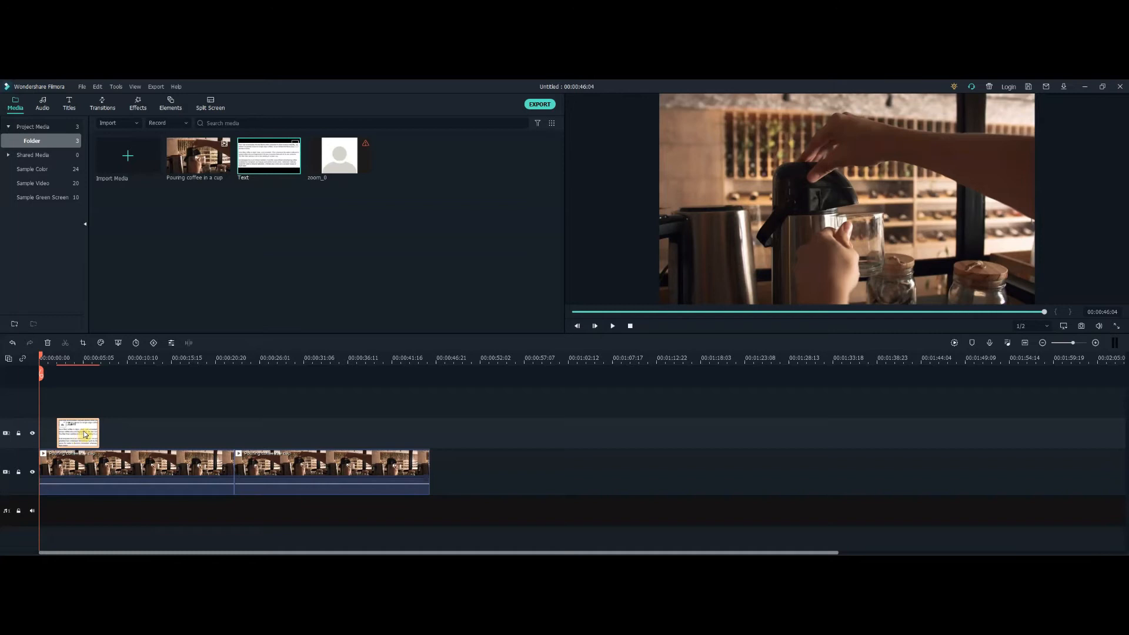
Open Crop and Zoom for the text image overlay clip above the coffee video
right_click(77, 433)
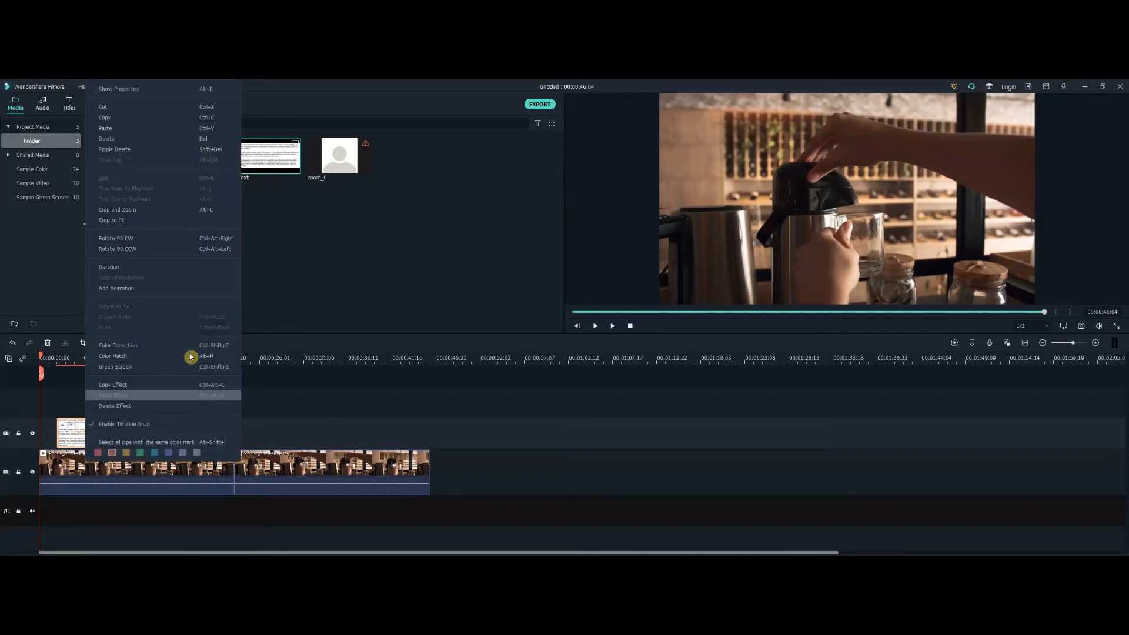
mouse_move(133, 209)
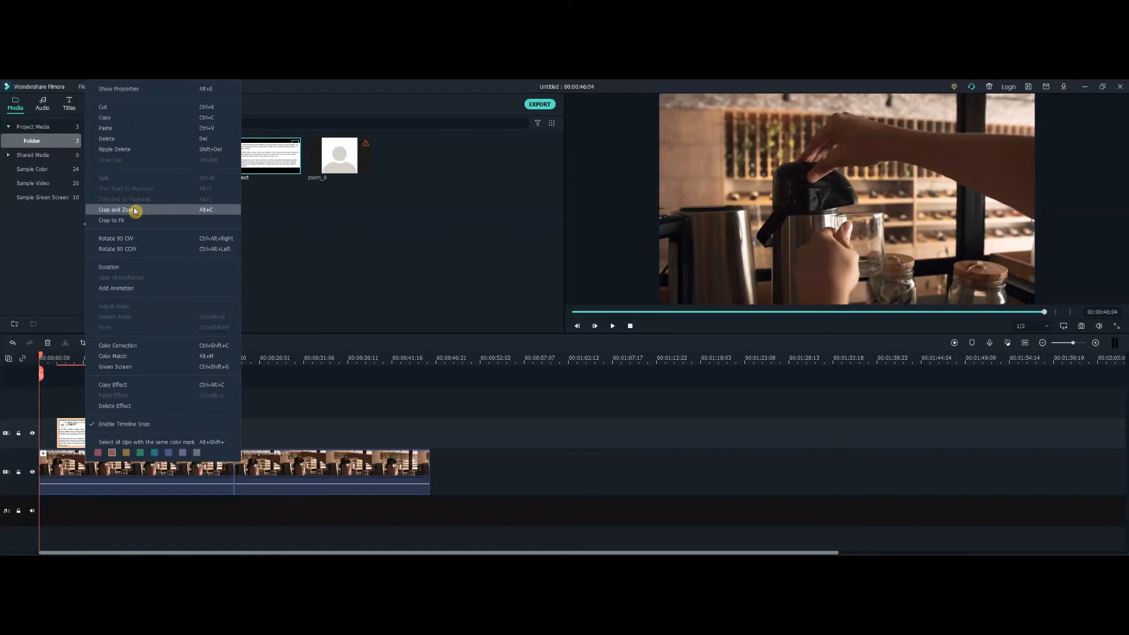
left_click(114, 210)
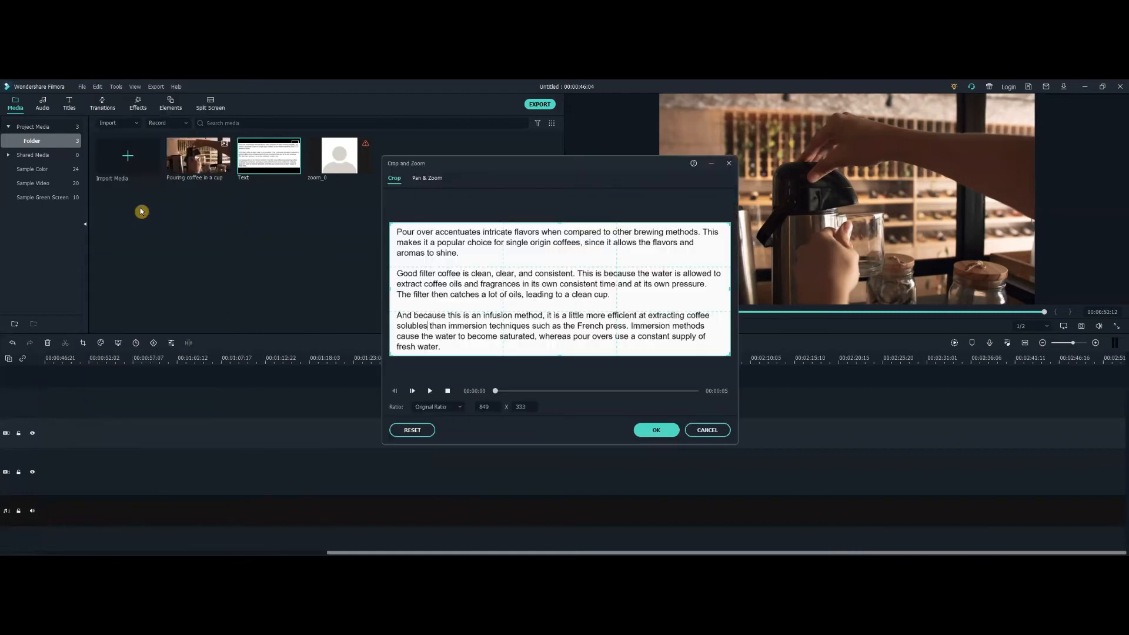
mouse_move(461, 218)
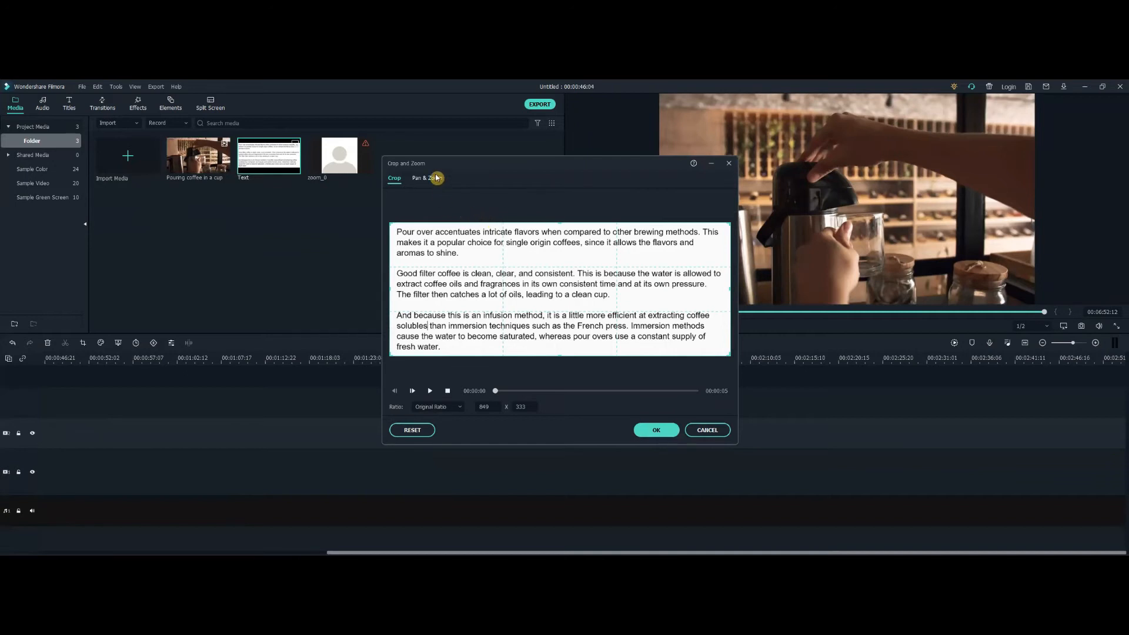
Apply a custom-ratio Pan & Zoom moving from the quote's top line to its bottom lines
left_click(424, 178)
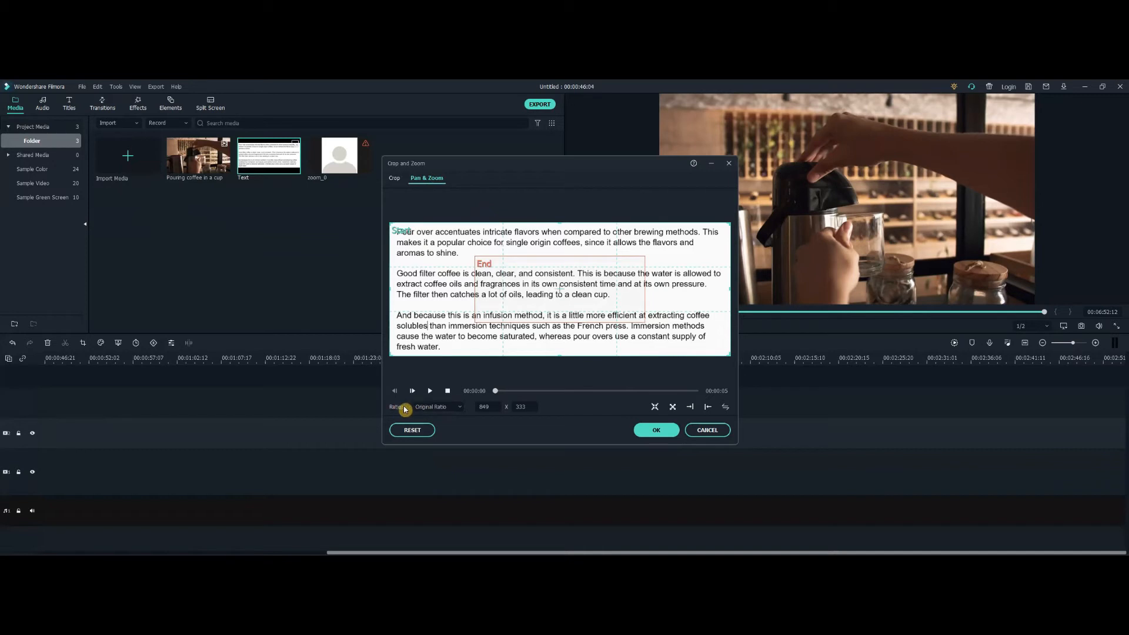
left_click(436, 407)
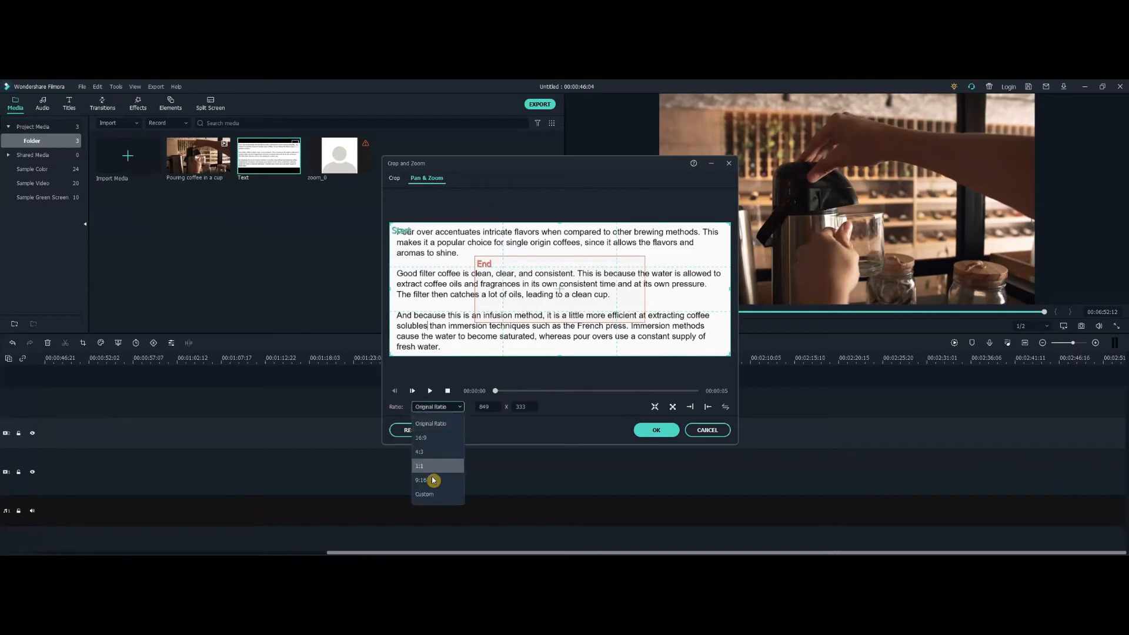
left_click(424, 494)
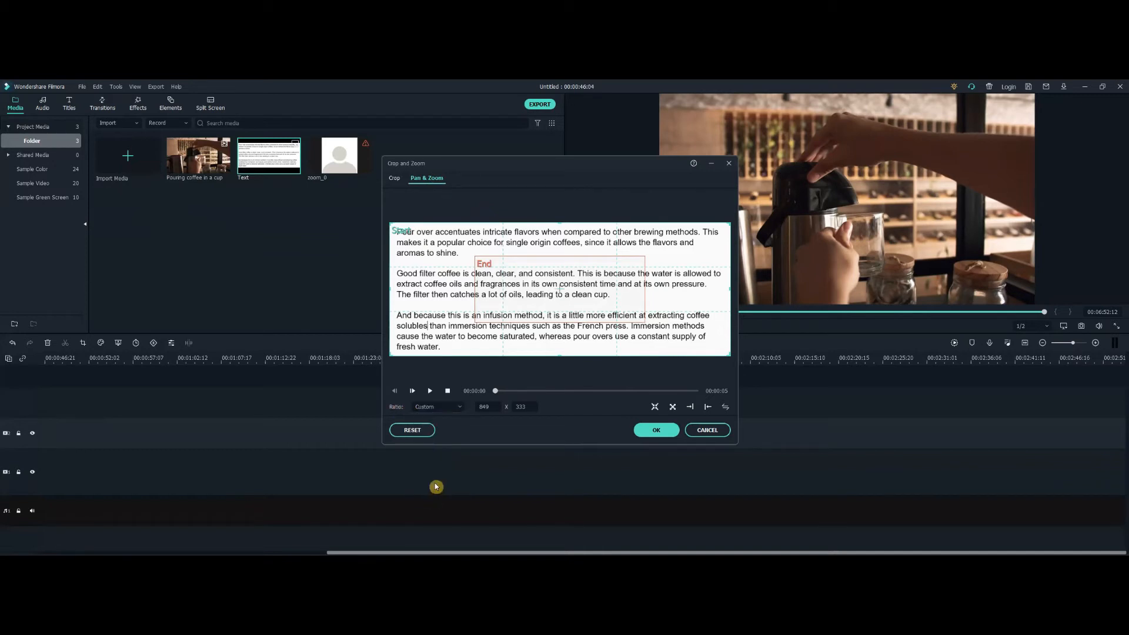
mouse_move(533, 266)
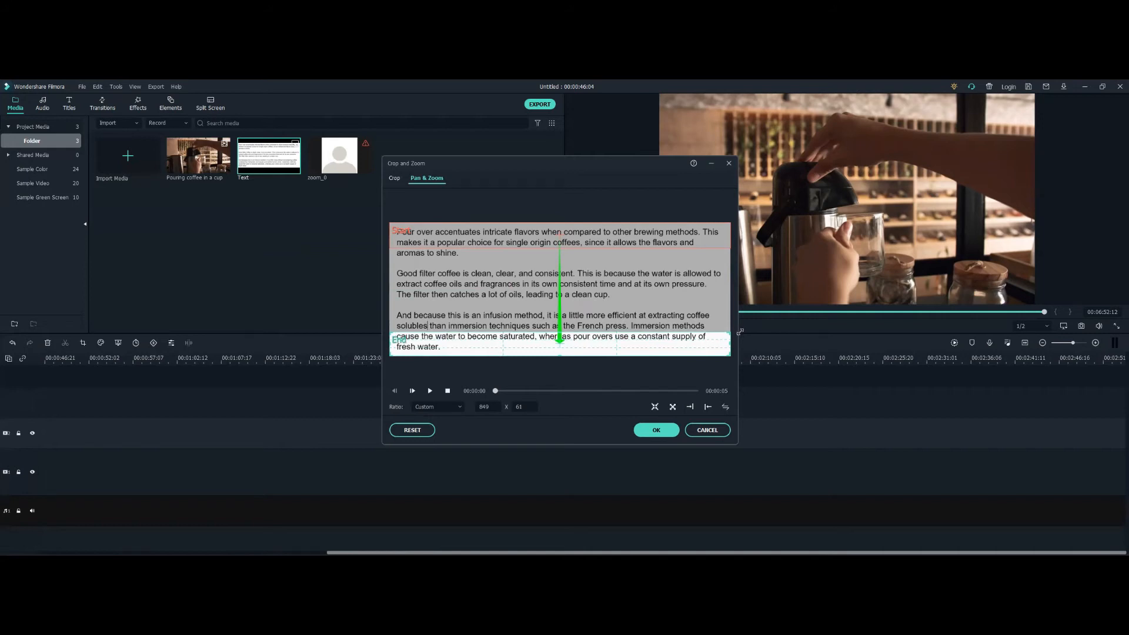
mouse_move(621, 343)
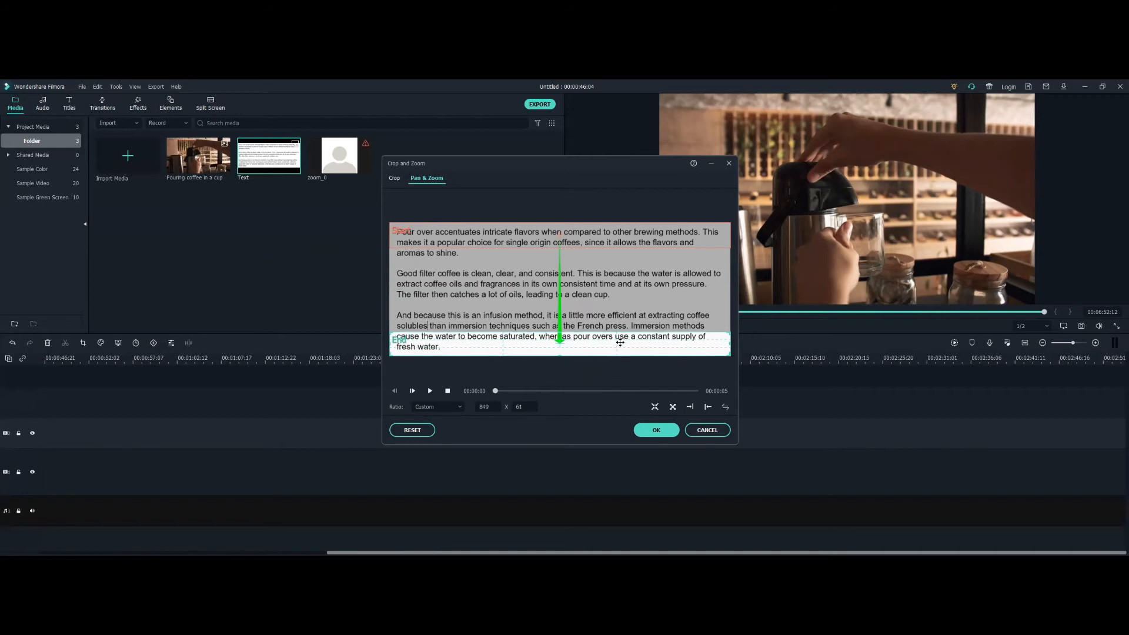
mouse_move(656, 430)
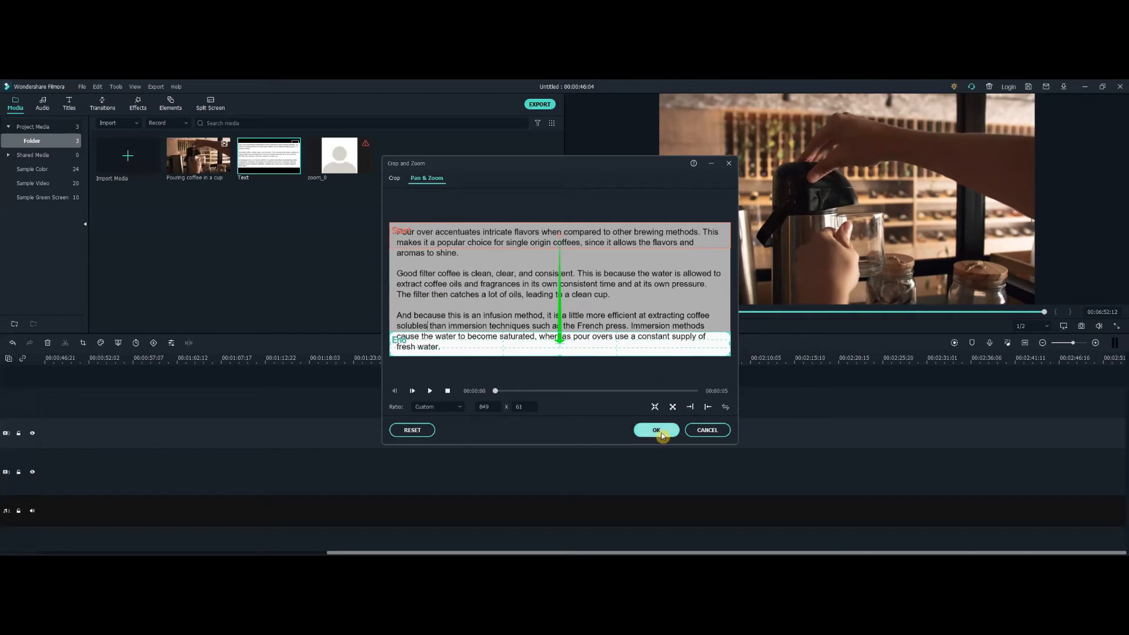
left_click(655, 430)
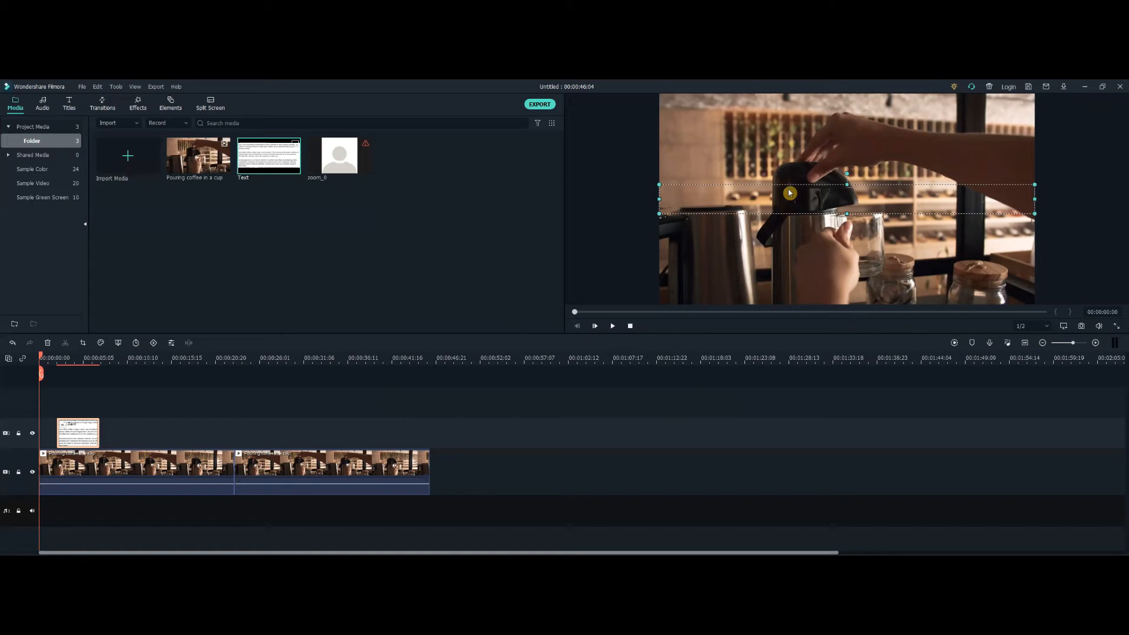
mouse_move(806, 199)
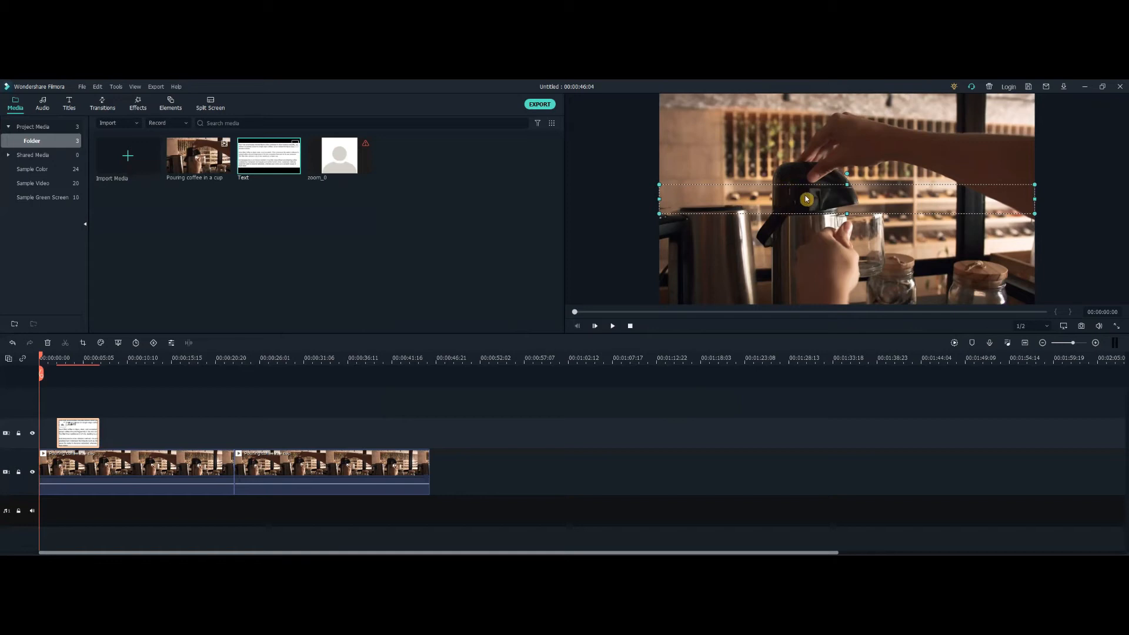
mouse_move(806, 185)
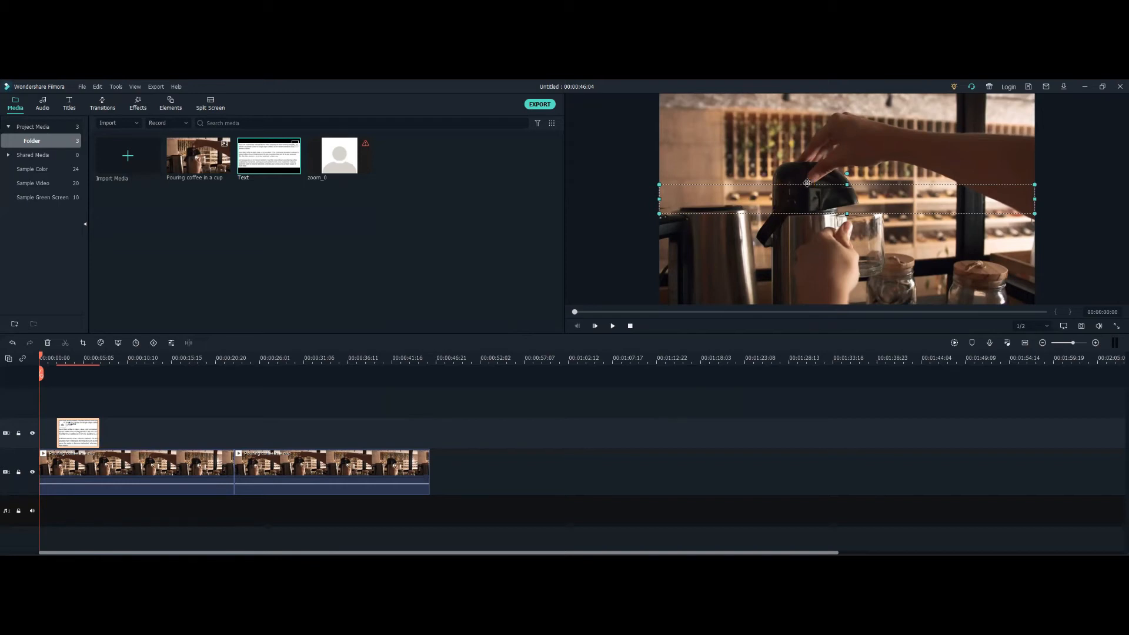
mouse_move(809, 215)
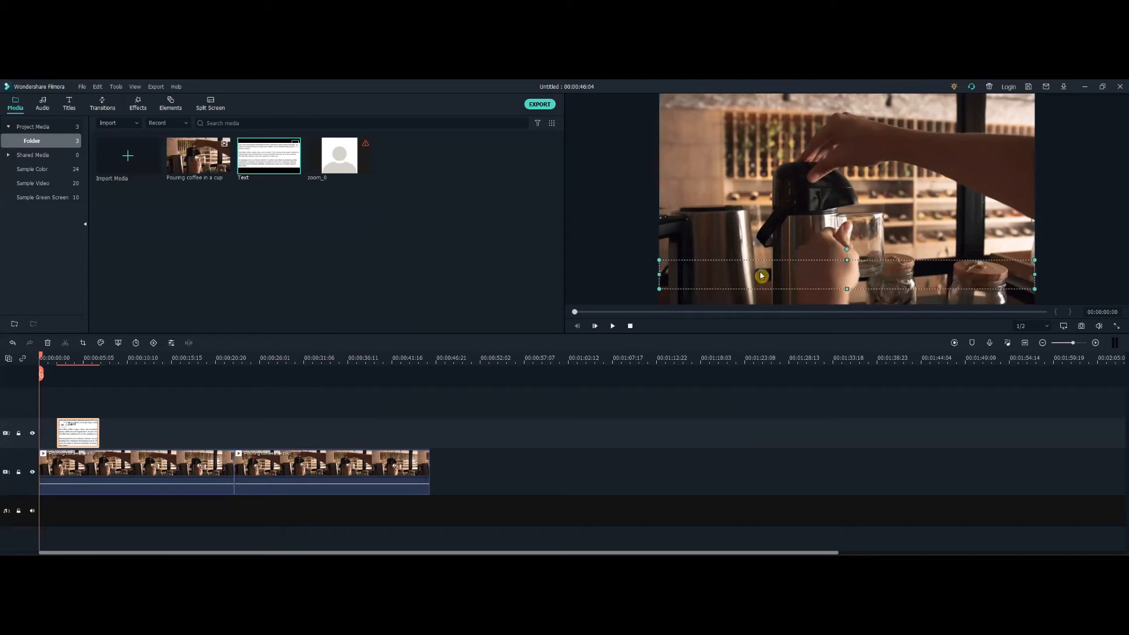
mouse_move(147, 414)
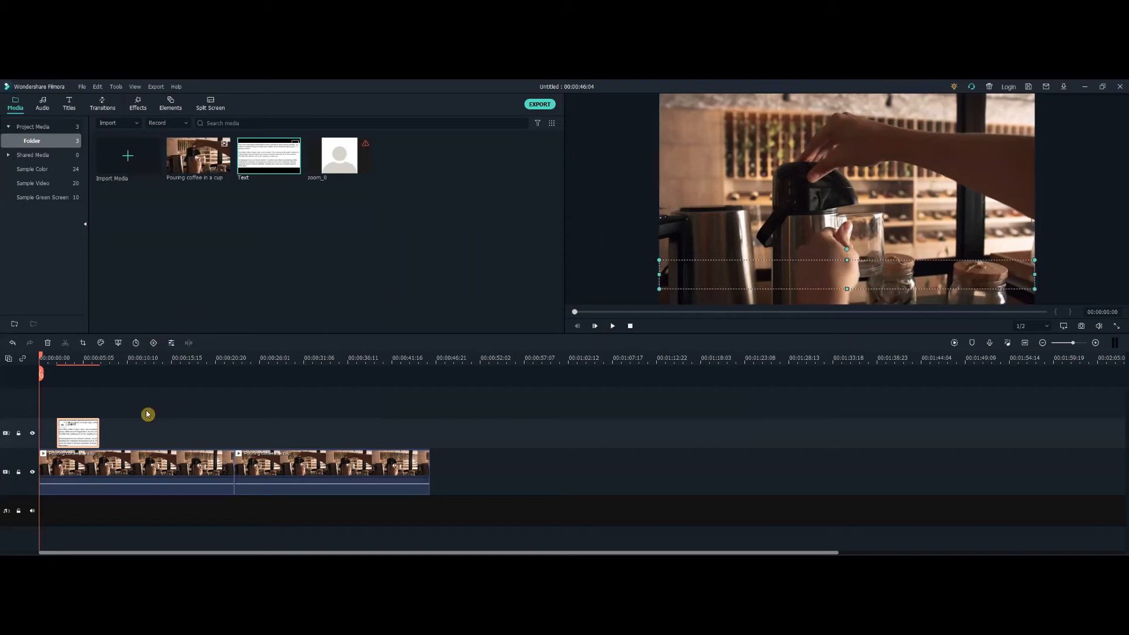
mouse_move(138, 429)
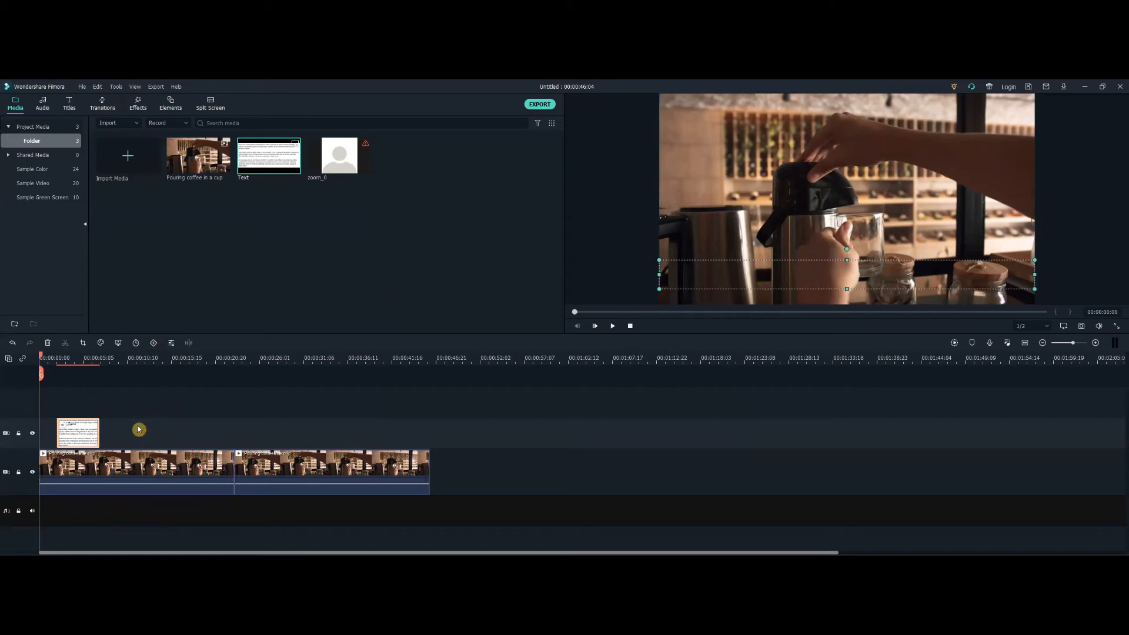
mouse_move(626, 347)
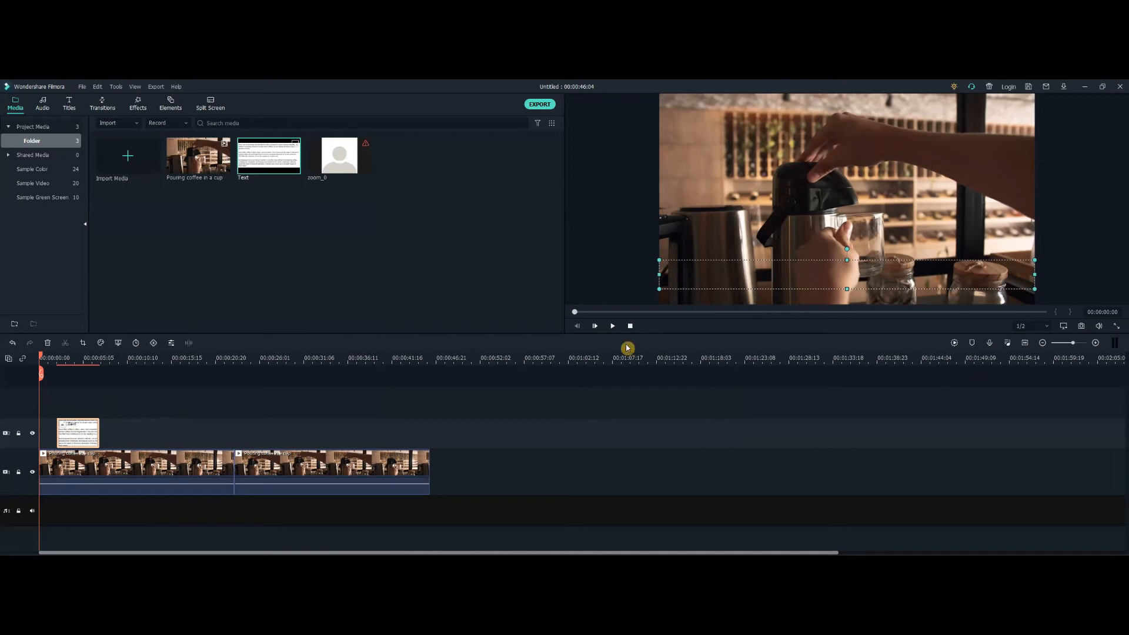
mouse_move(613, 326)
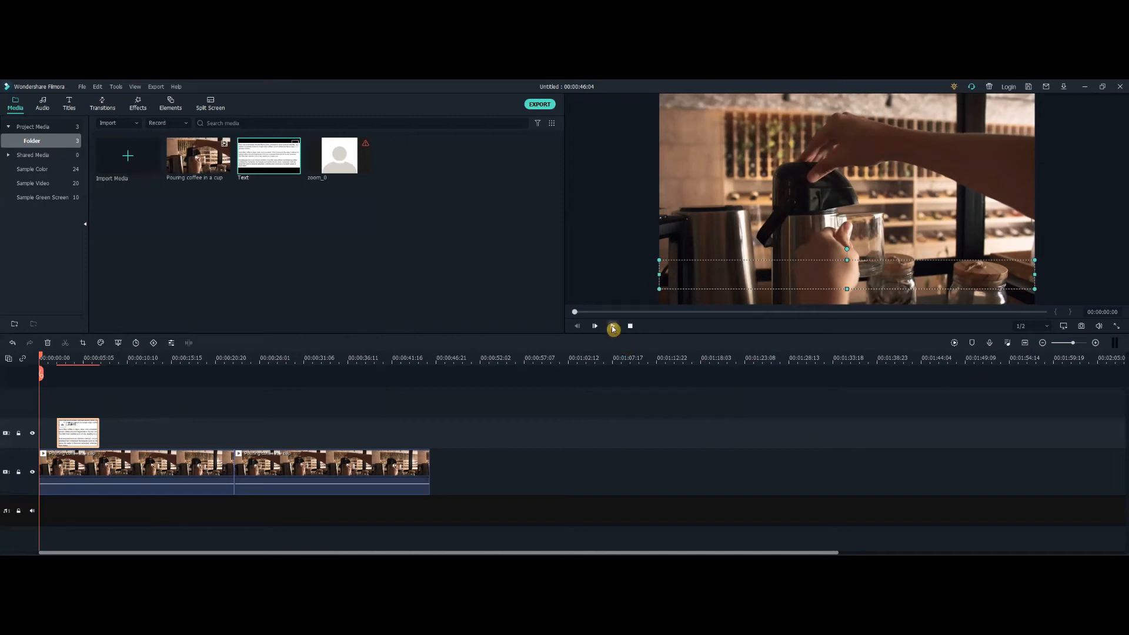
Play and pause the preview to watch the quote scroll across the strip
left_click(593, 327)
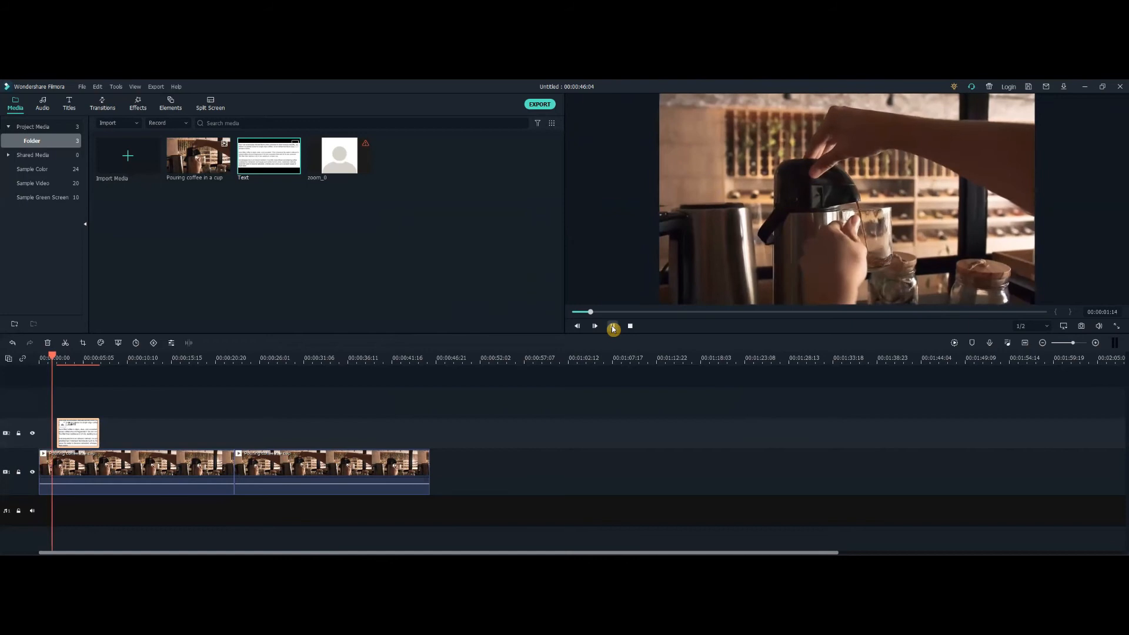
left_click(594, 326)
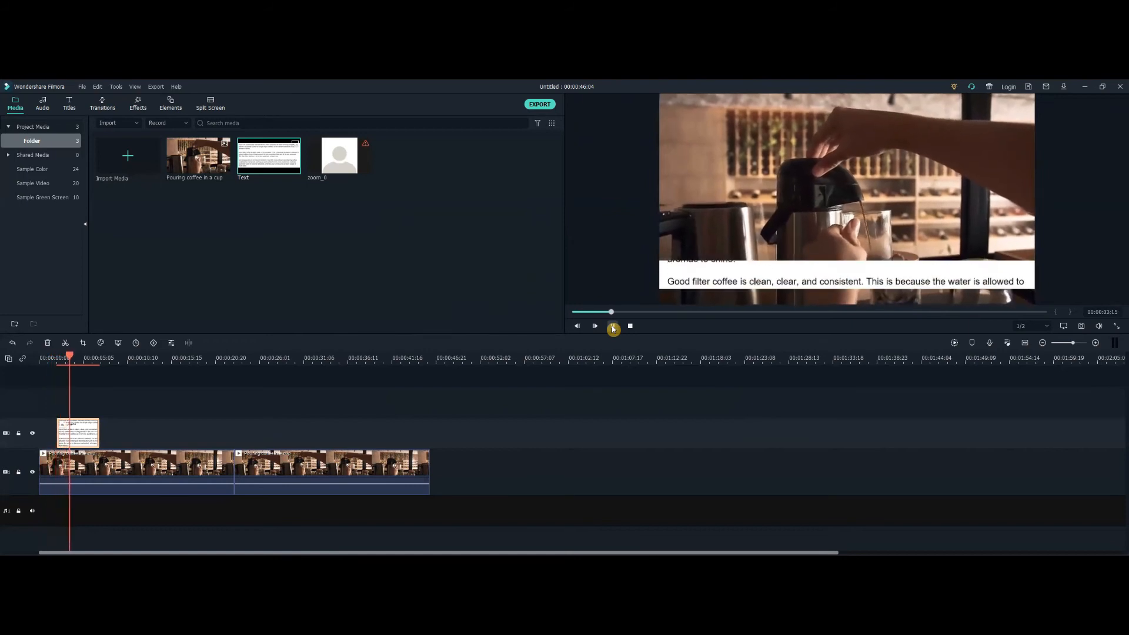
left_click(594, 325)
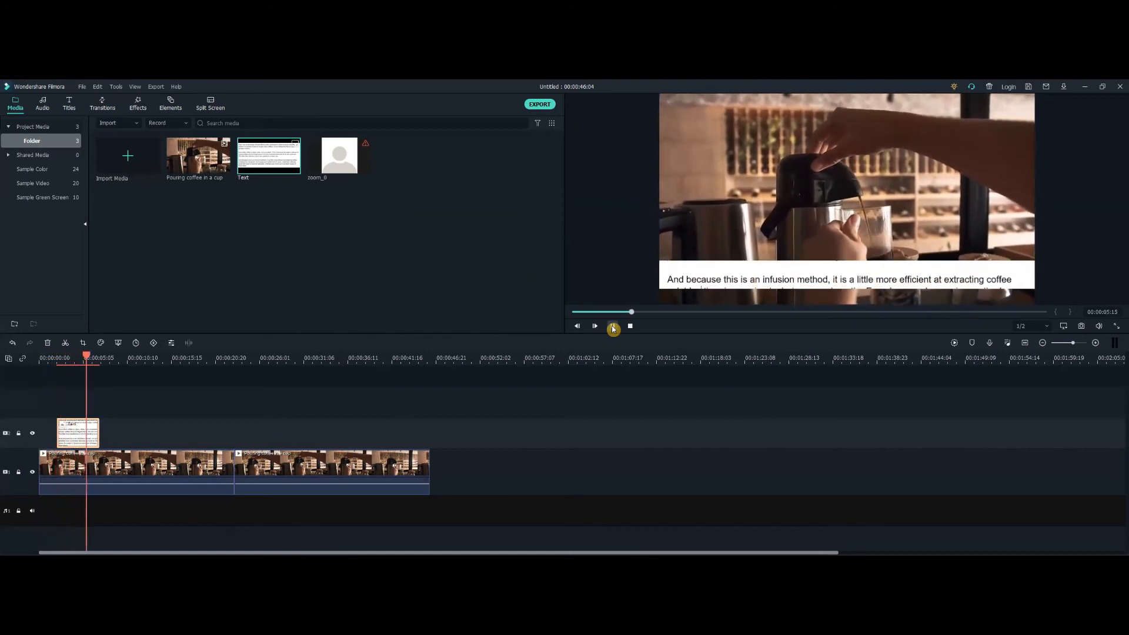
left_click(595, 325)
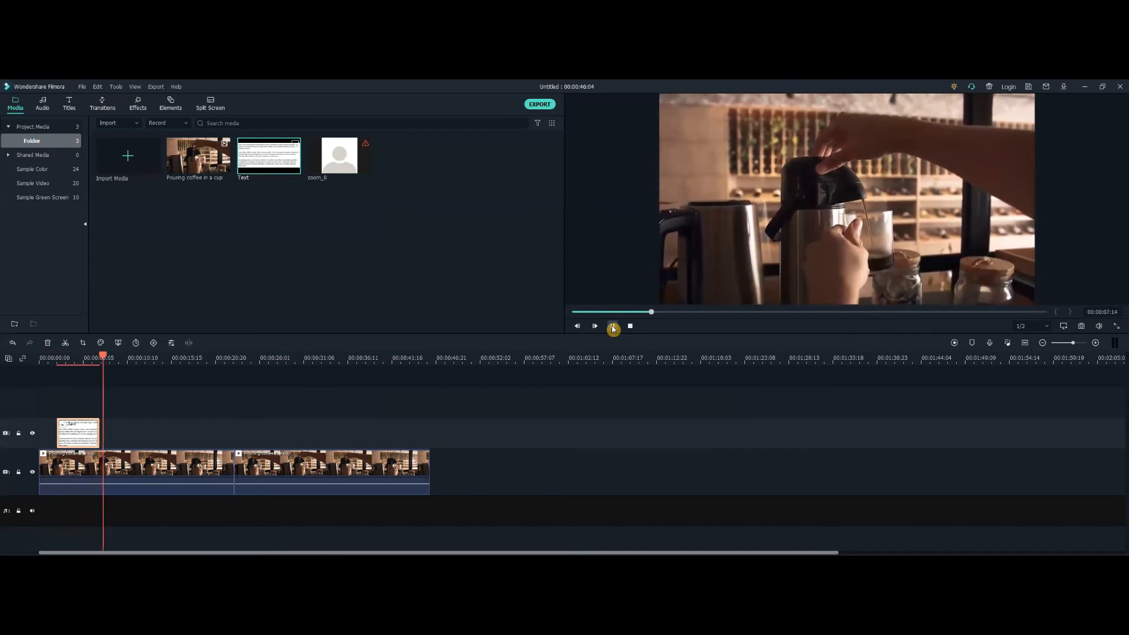
left_click(593, 325)
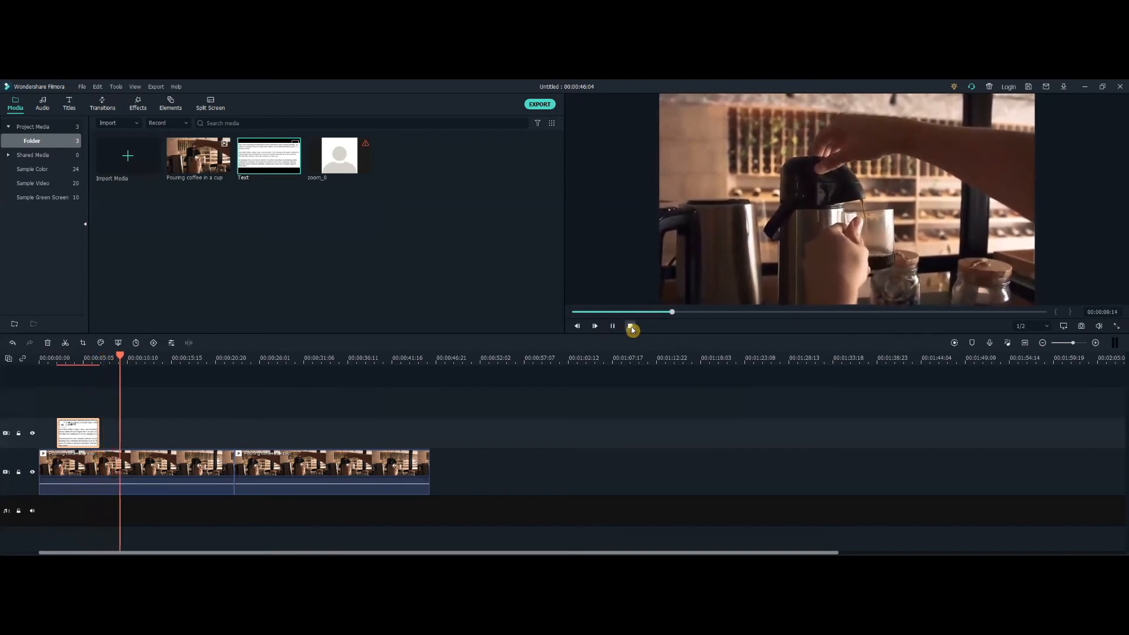
left_click(629, 325)
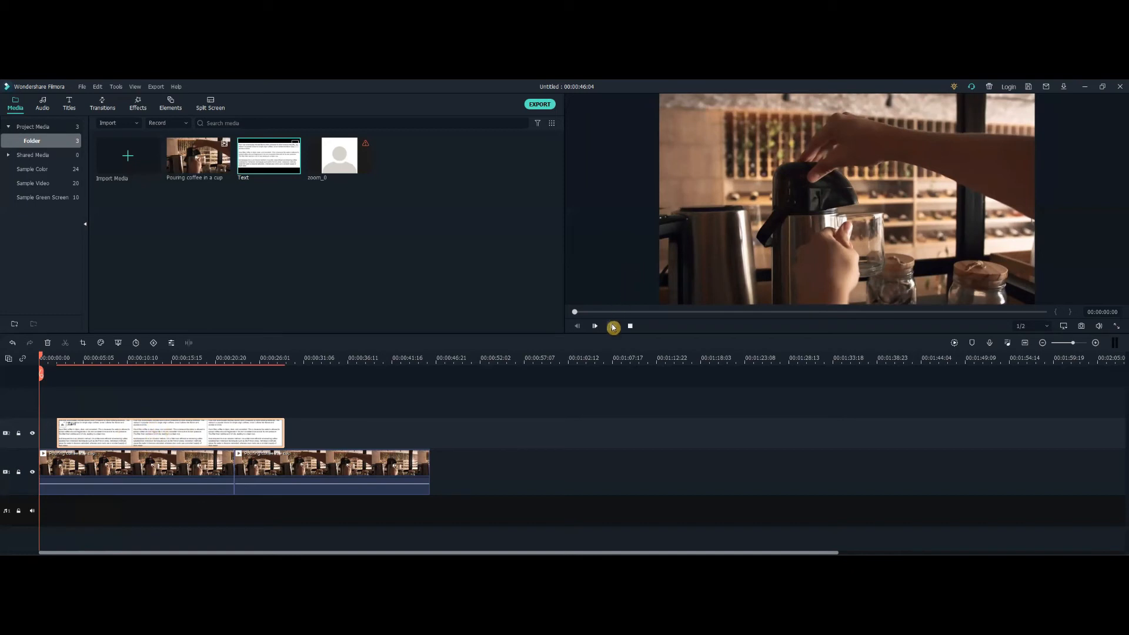
left_click(593, 326)
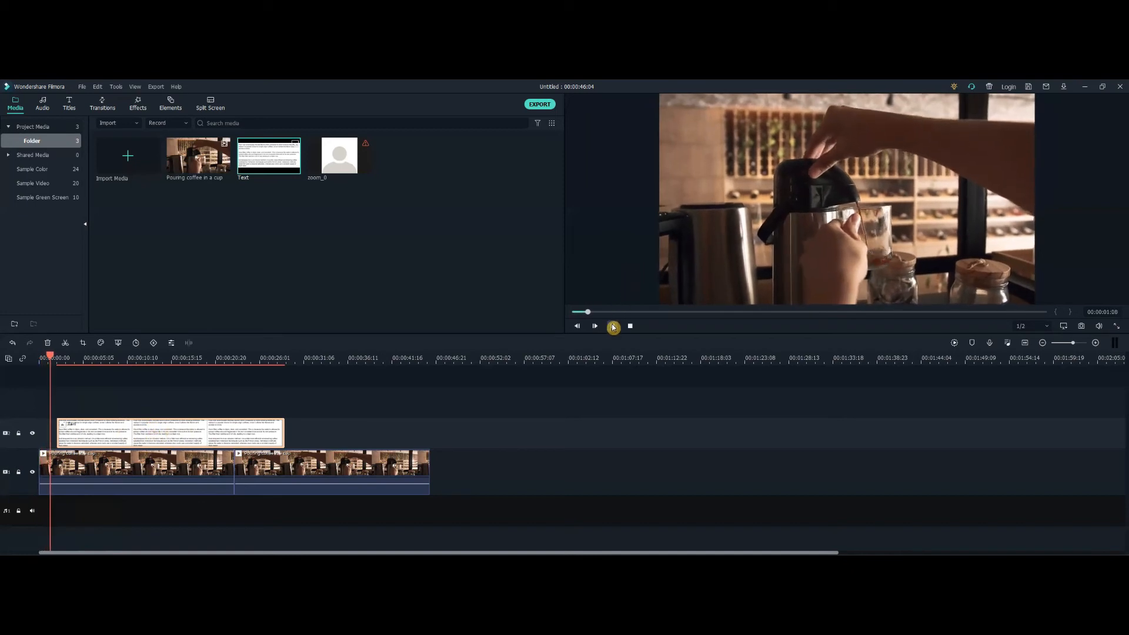
left_click(594, 327)
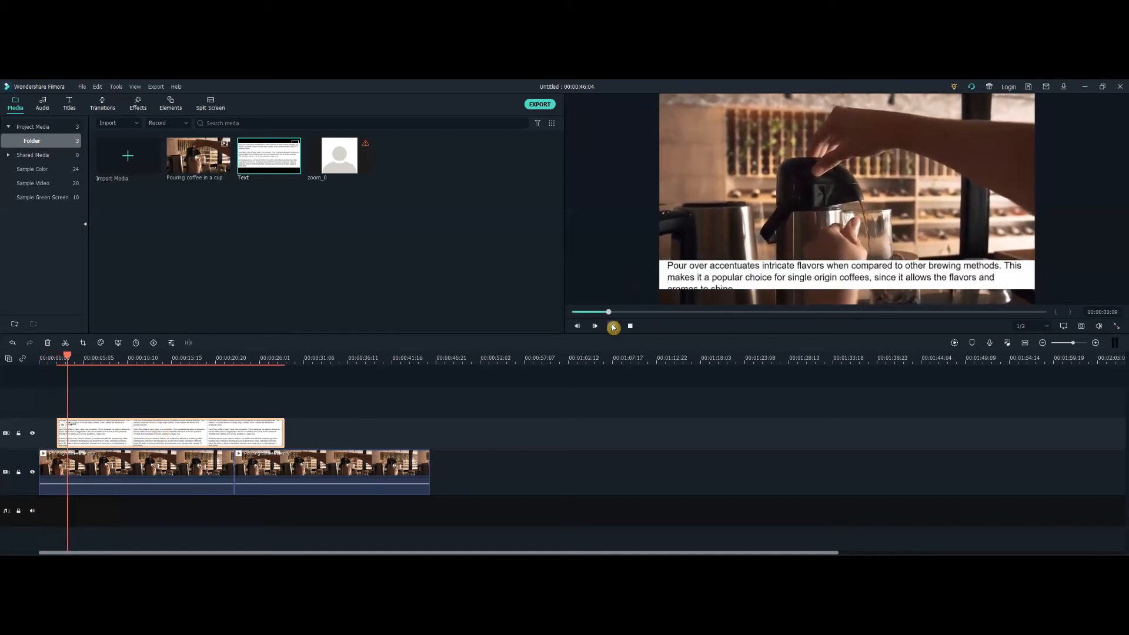
left_click(594, 326)
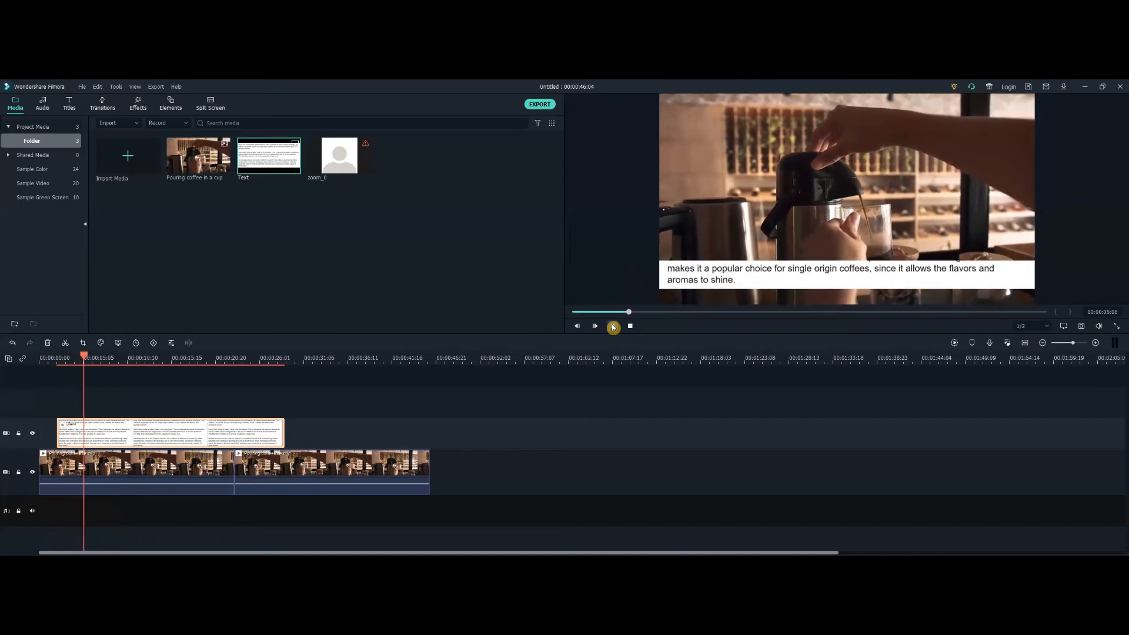
left_click(594, 325)
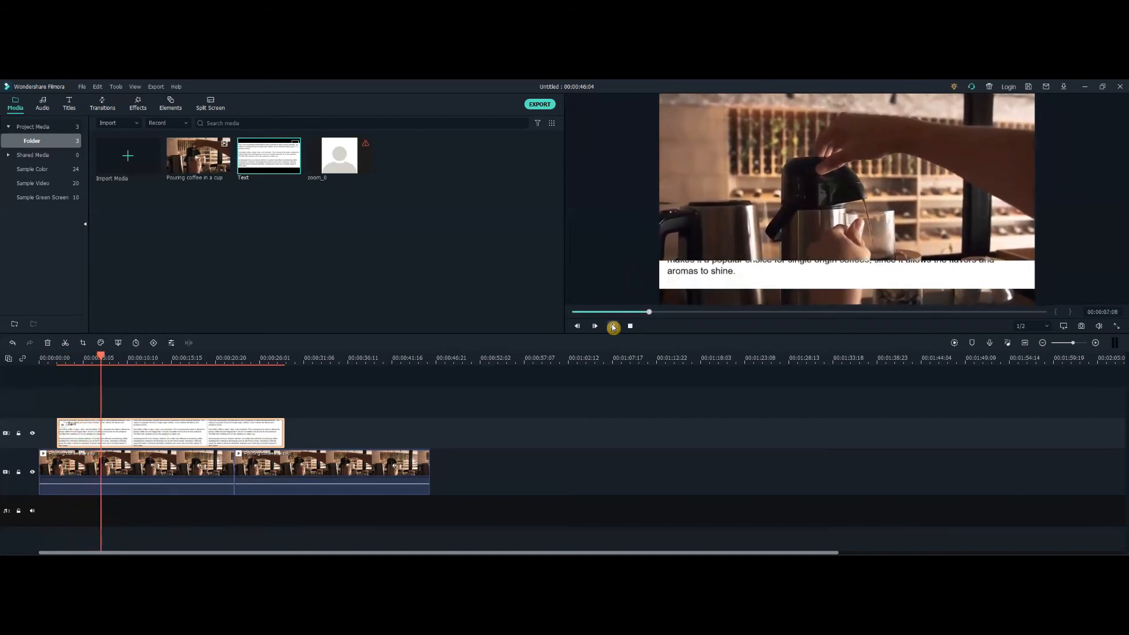
left_click(593, 326)
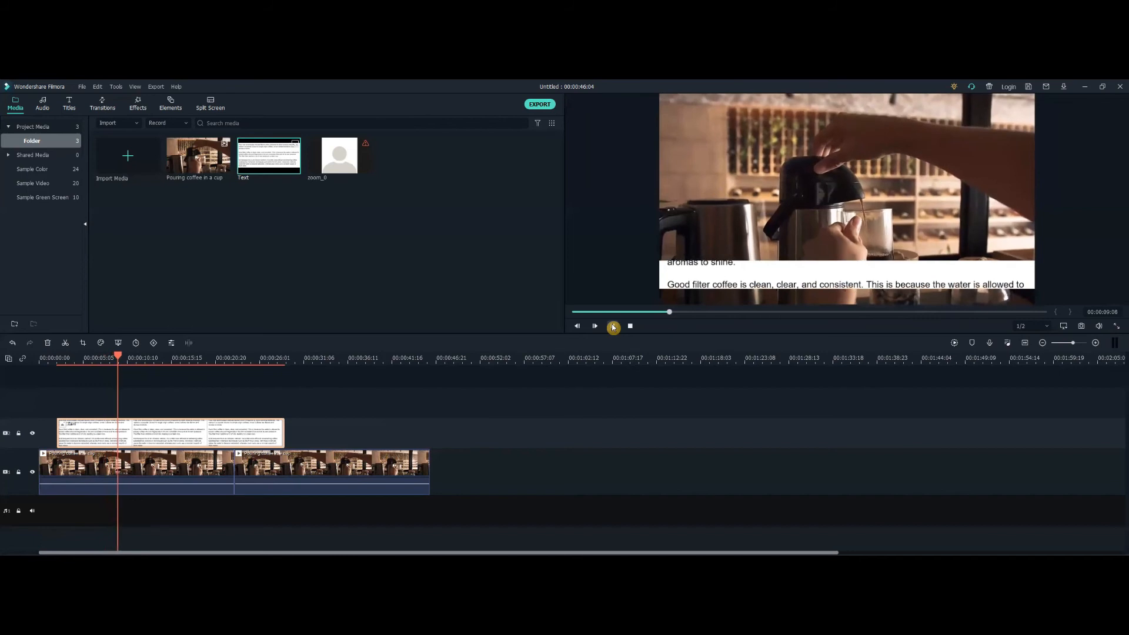
left_click(594, 327)
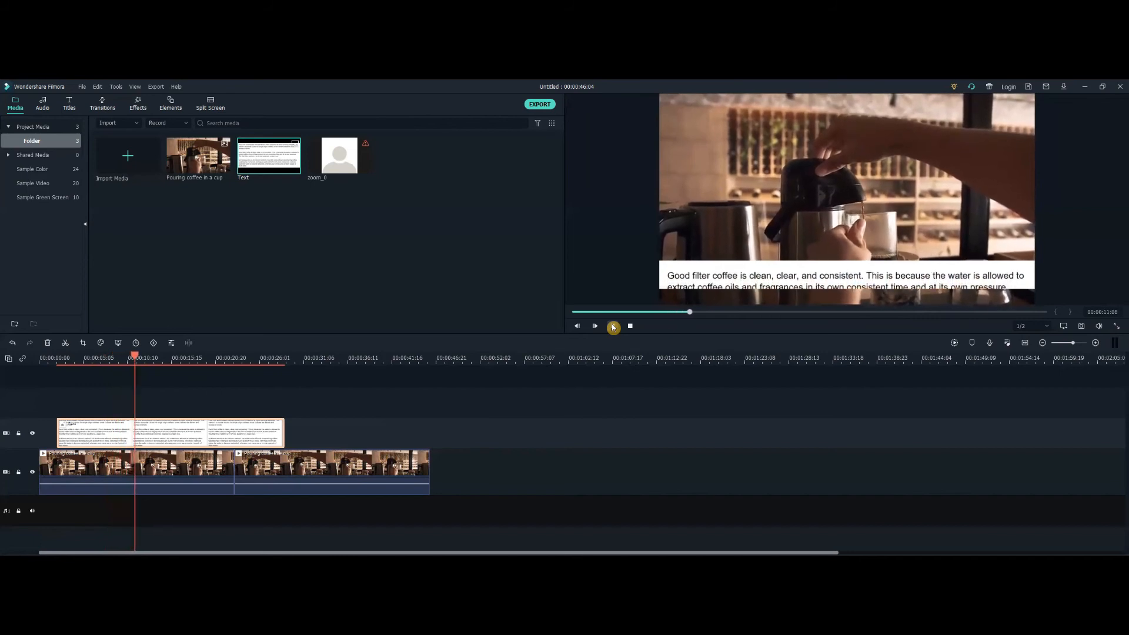
left_click(595, 326)
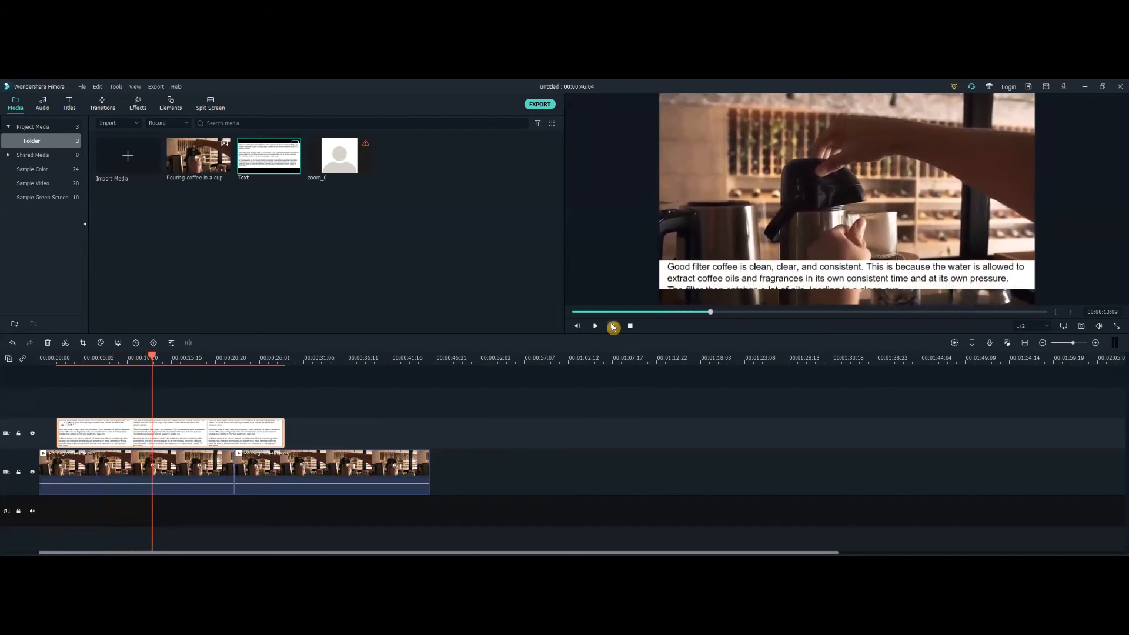
left_click(594, 326)
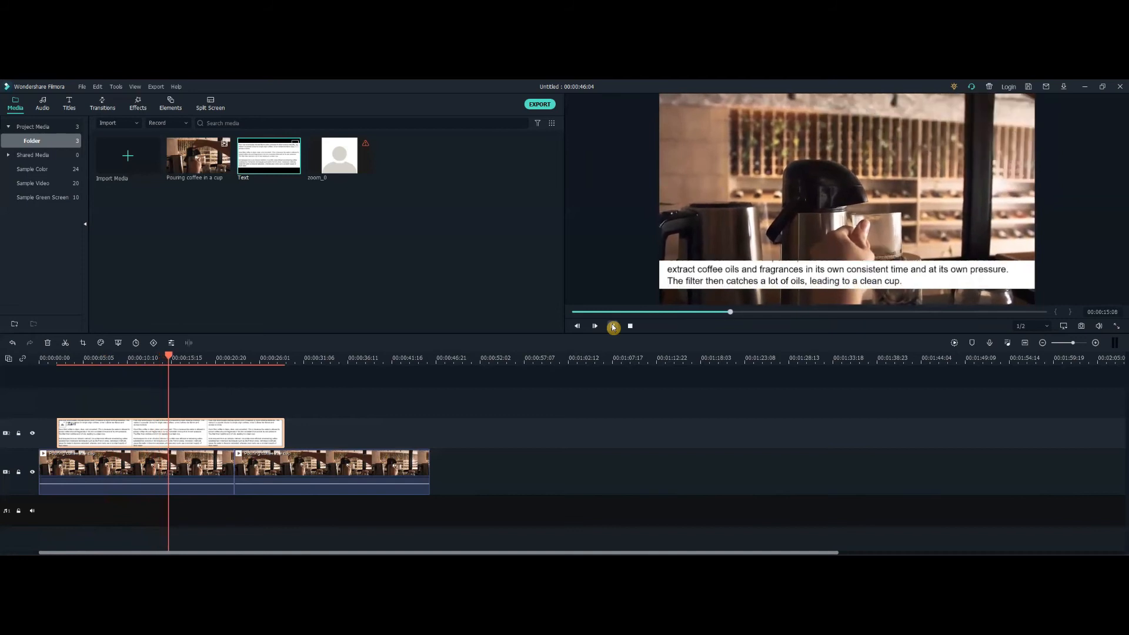
left_click(594, 327)
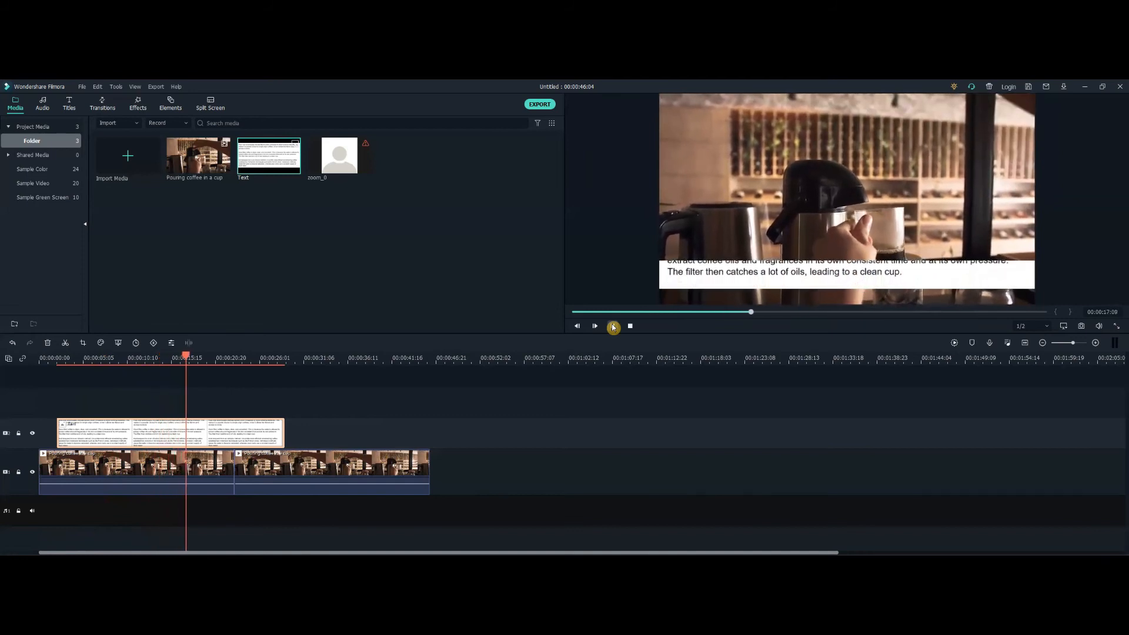
left_click(594, 326)
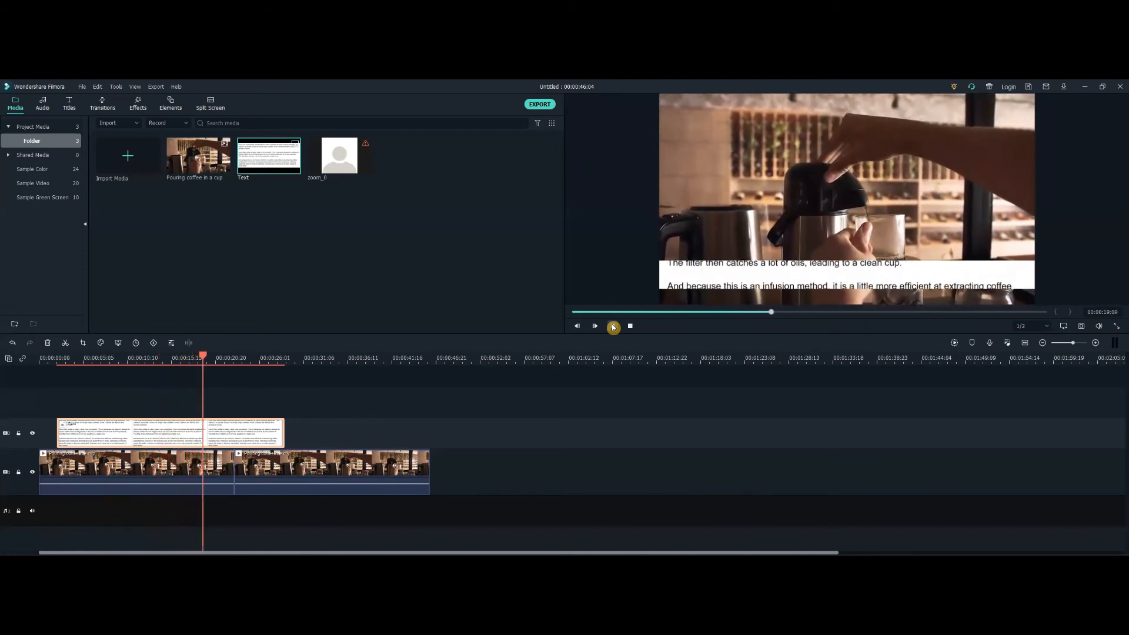
left_click(594, 326)
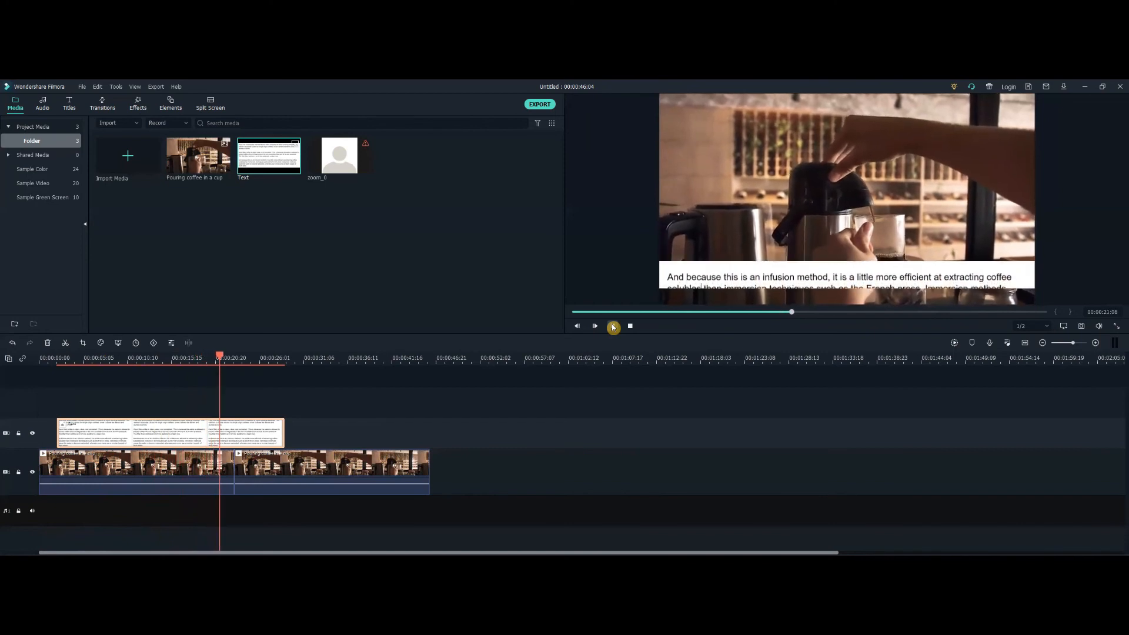
left_click(594, 325)
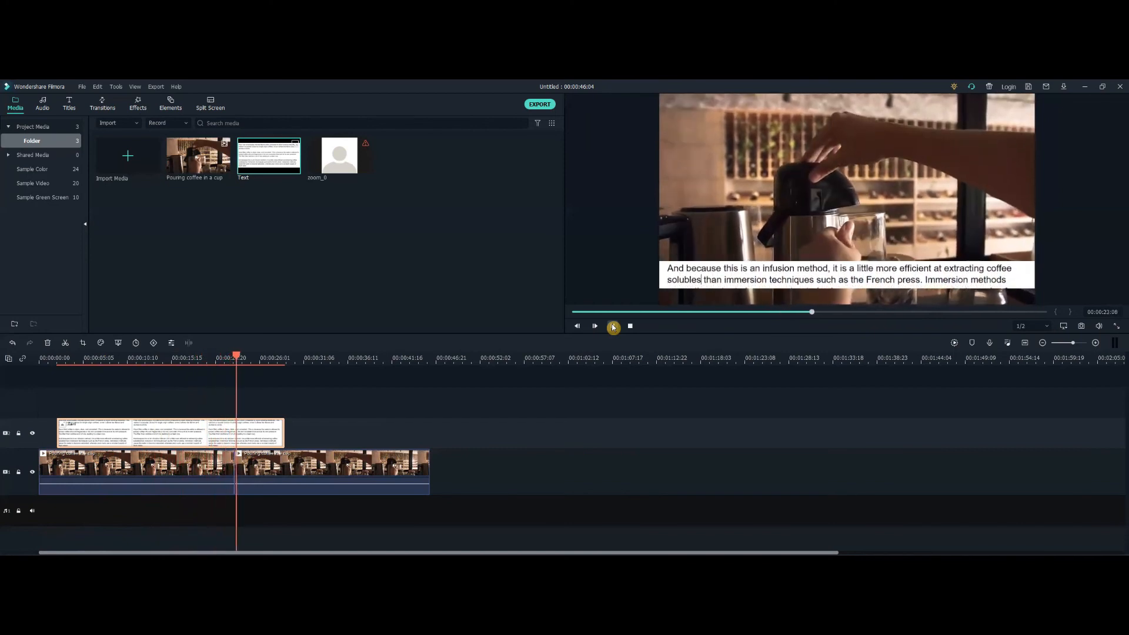
left_click(594, 326)
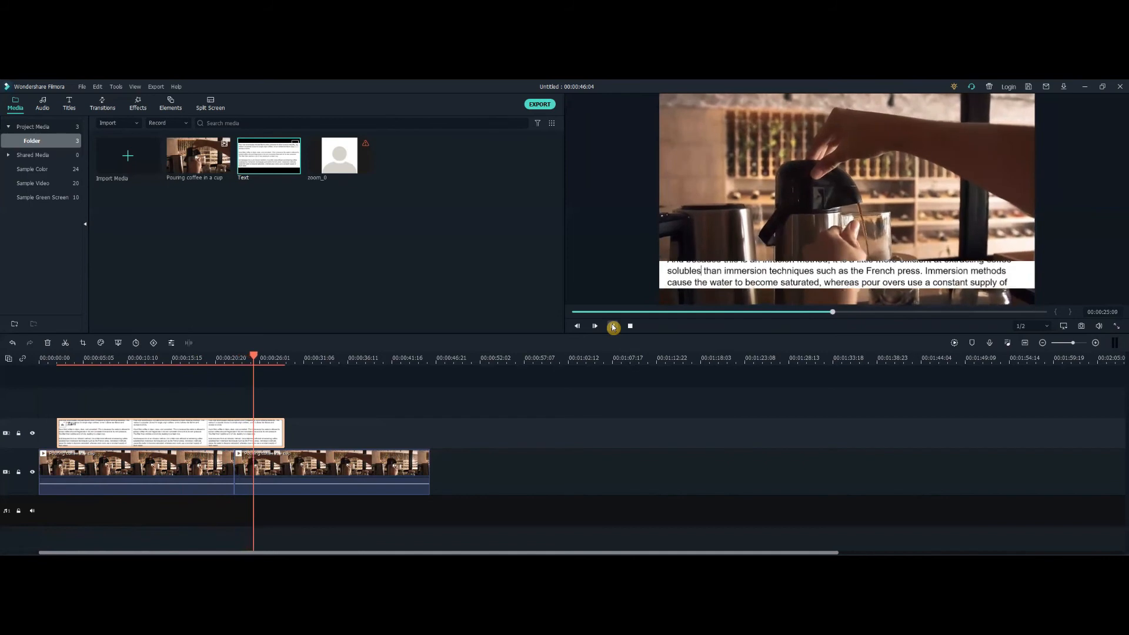
left_click(628, 327)
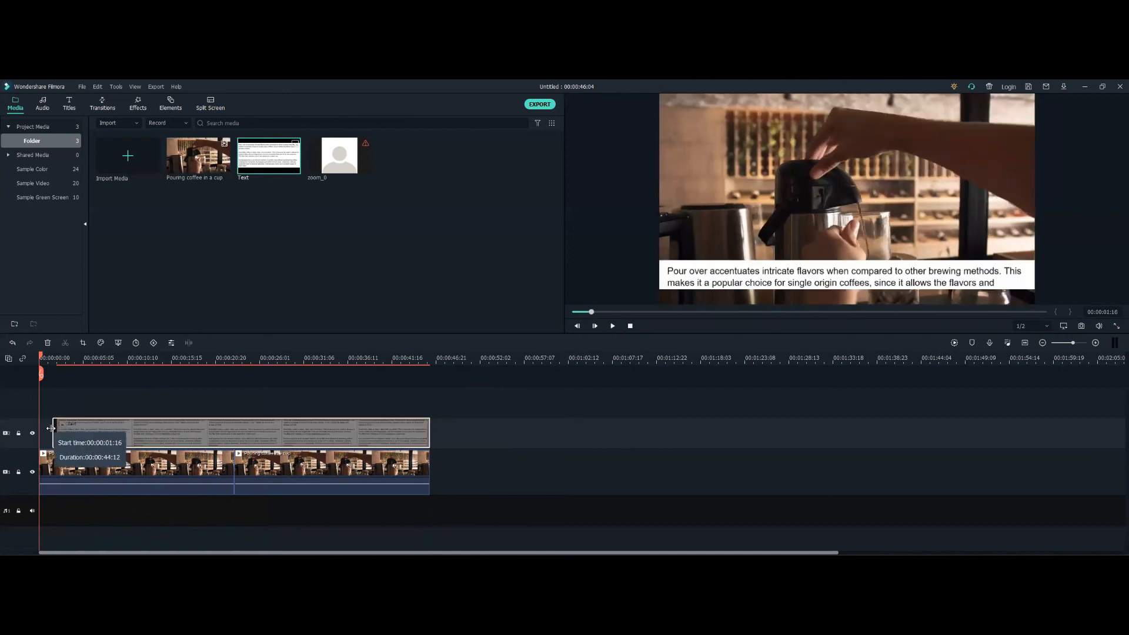
Play the preview through until the quote's final lines appear at the video's end
left_click(612, 325)
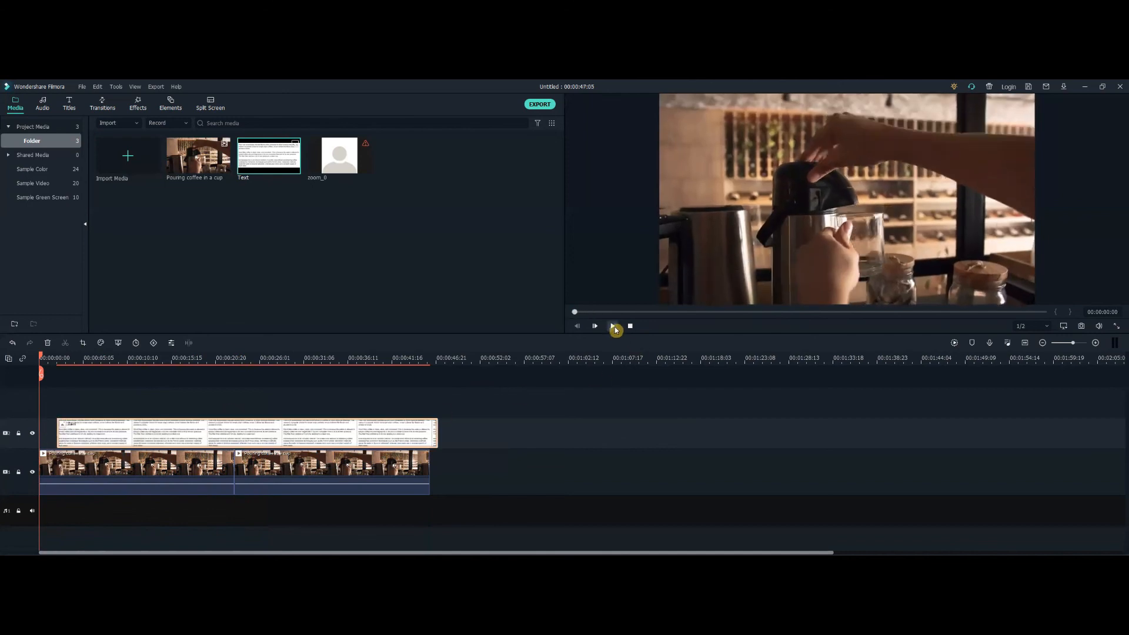
left_click(594, 325)
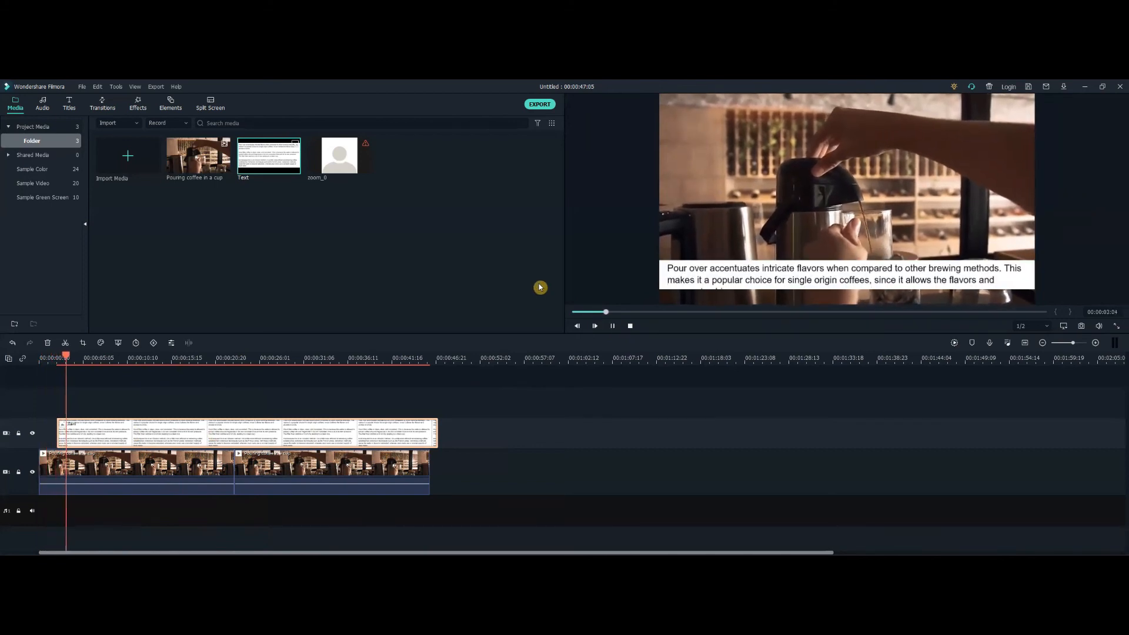
left_click(594, 325)
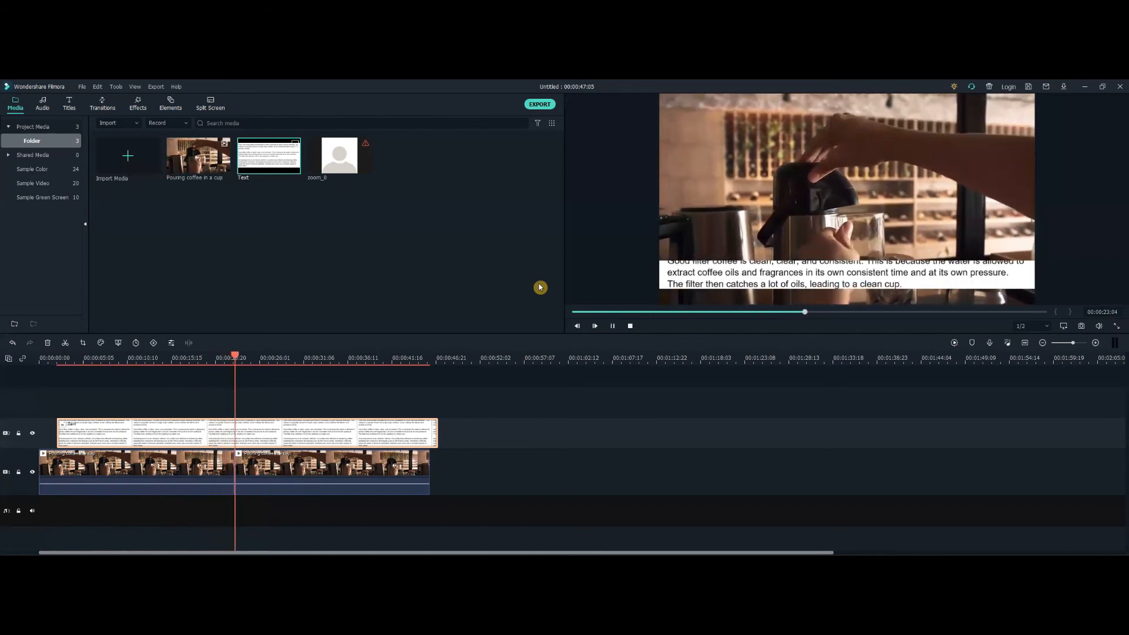
left_click(594, 325)
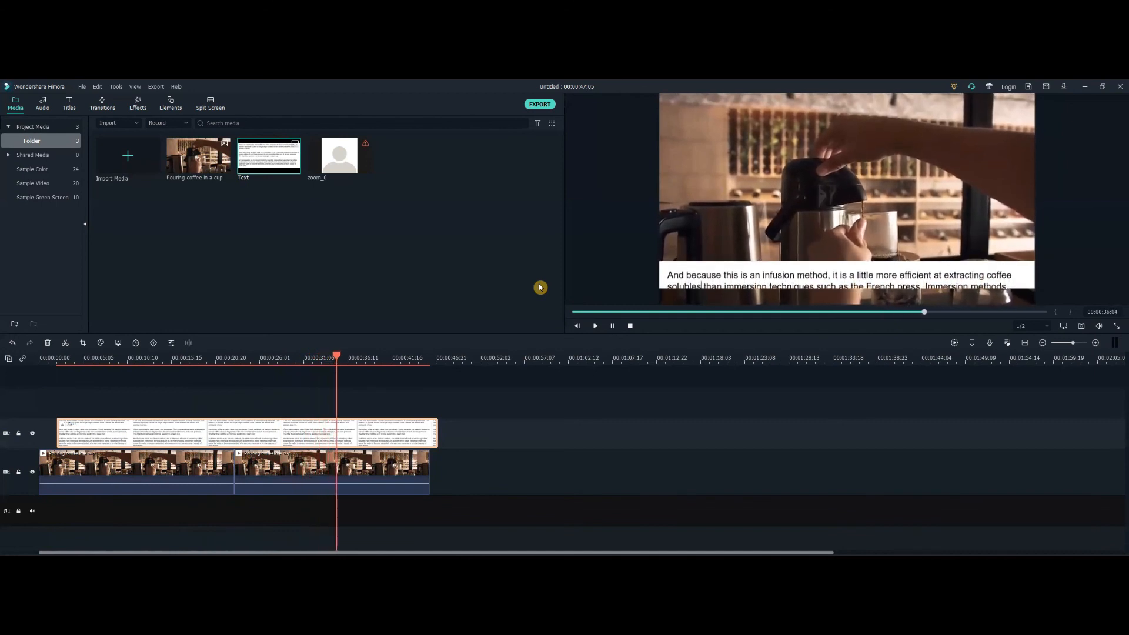
left_click(594, 326)
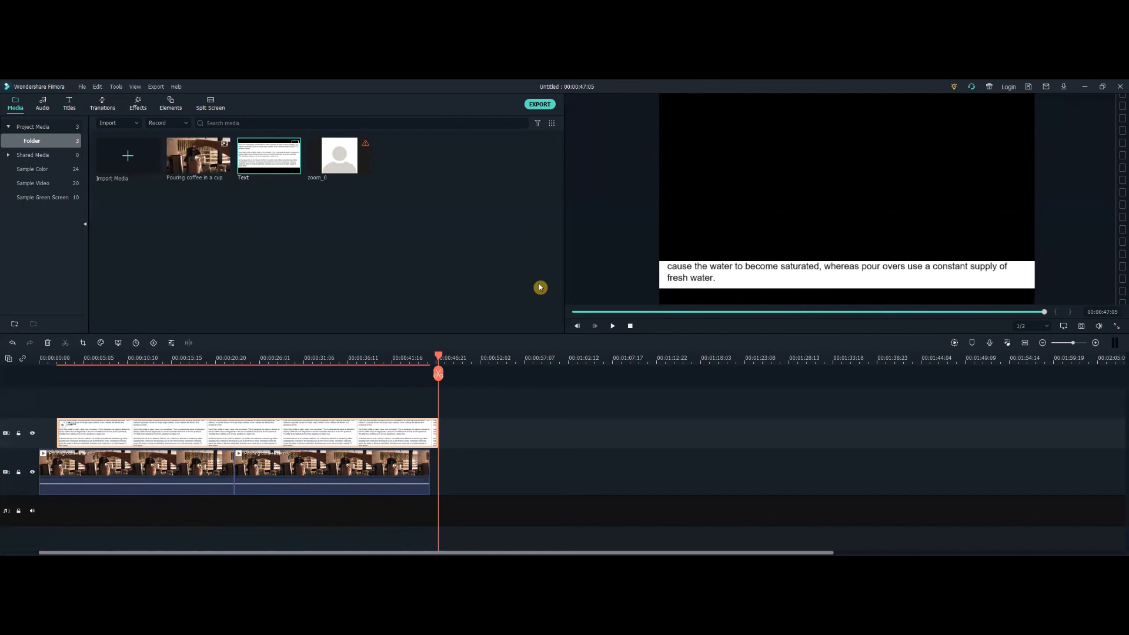
mouse_move(482, 267)
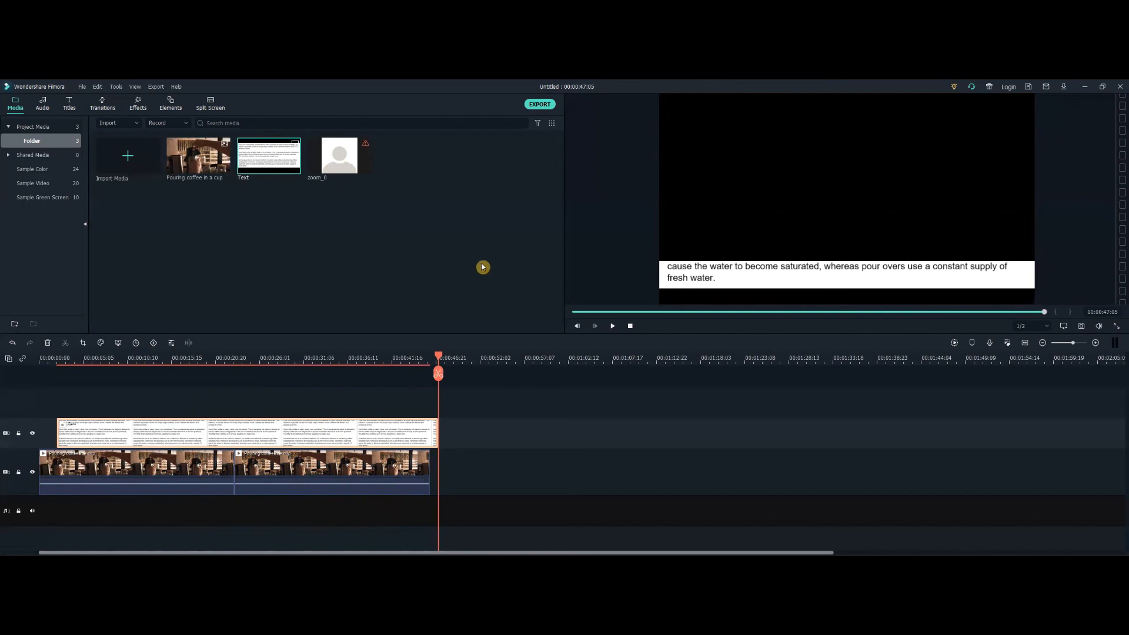